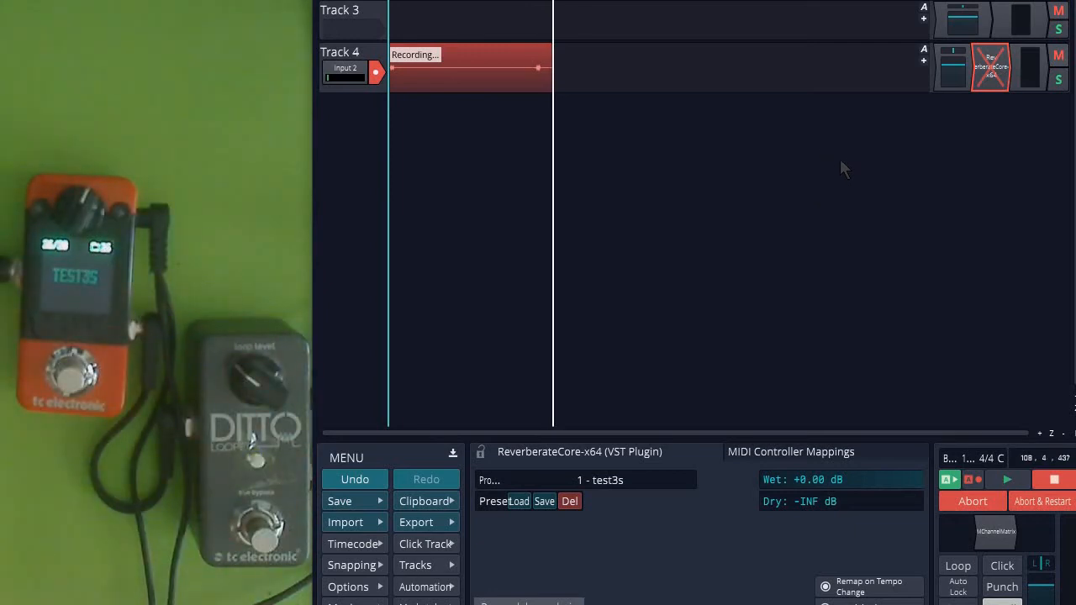
pyautogui.moveTo(796, 217)
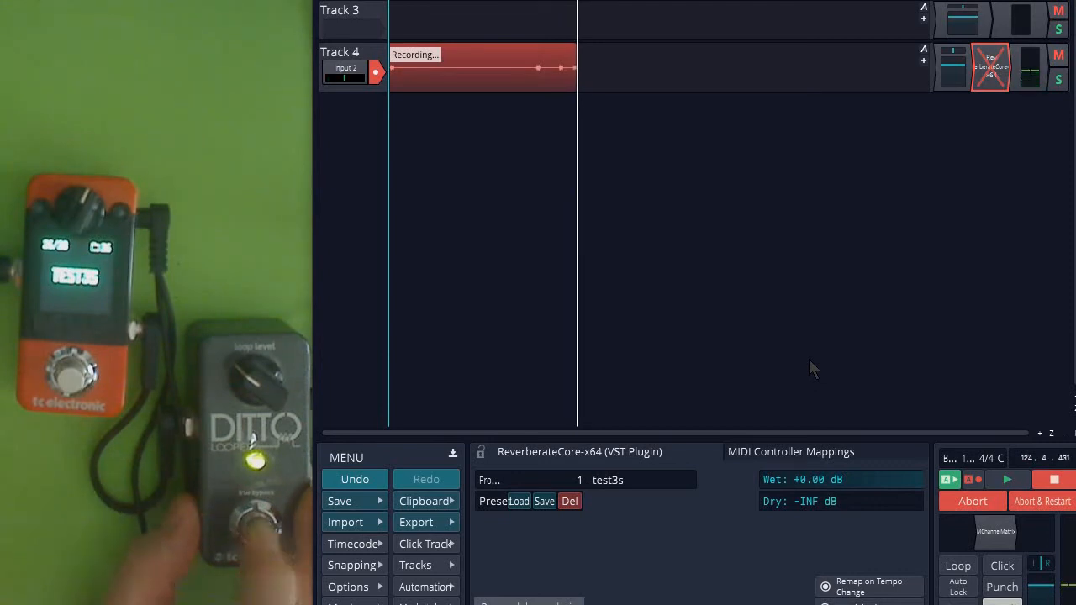
pyautogui.moveTo(866, 213)
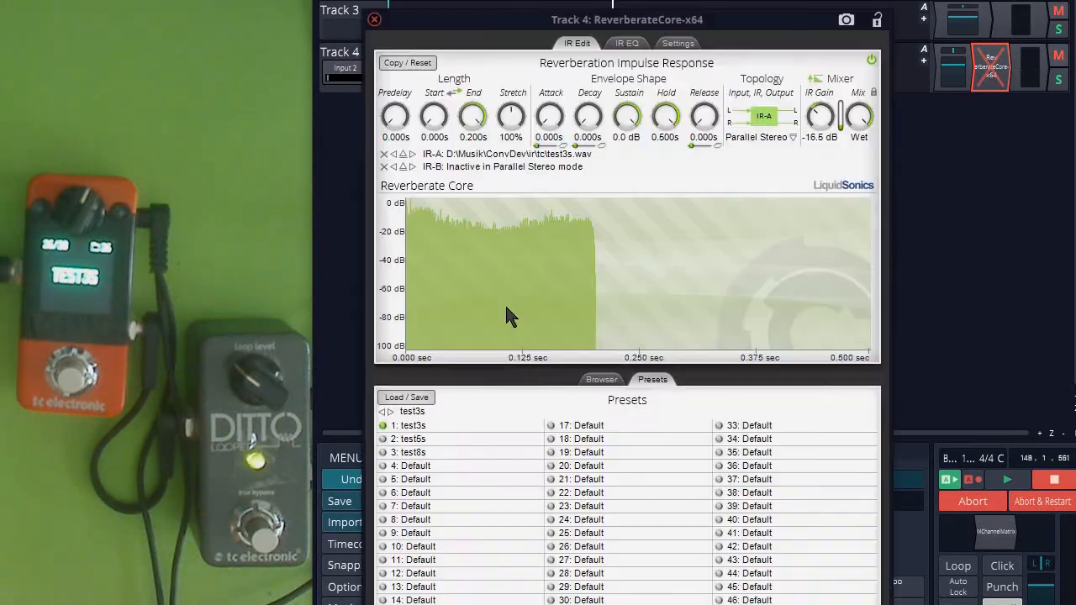
pyautogui.moveTo(387, 448)
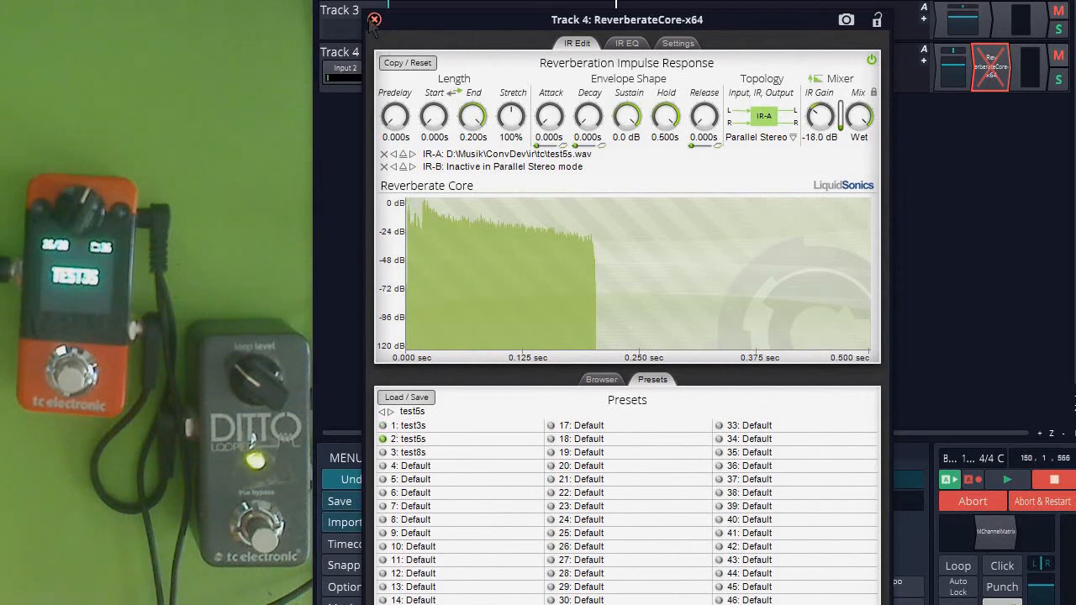
# Close the reverb editor with test5s loaded, then bypass the plugin to compare with the pedal
pyautogui.click(374, 19)
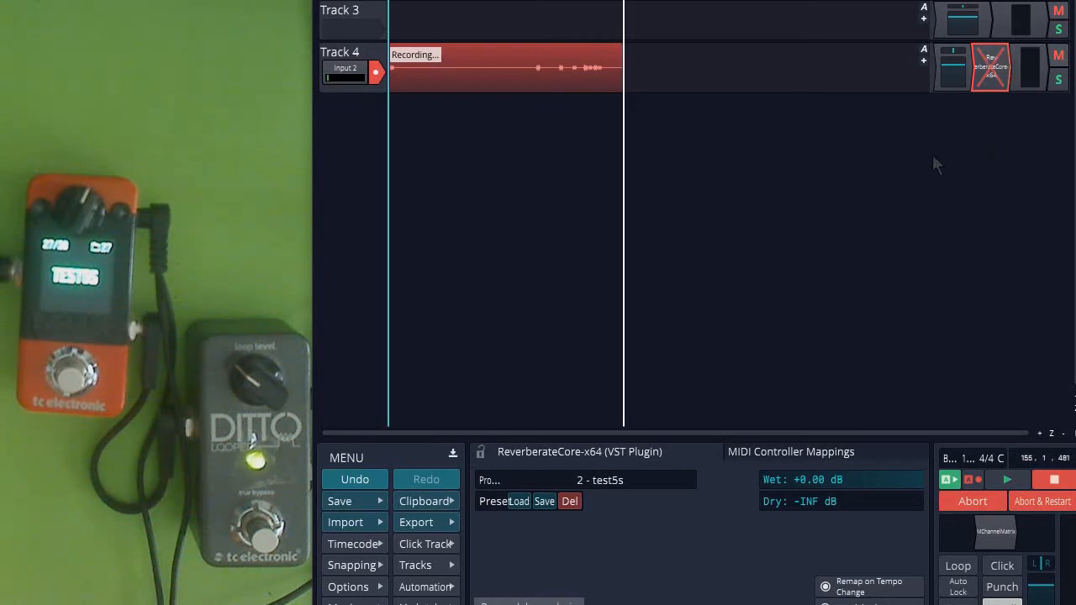
pyautogui.moveTo(922, 147)
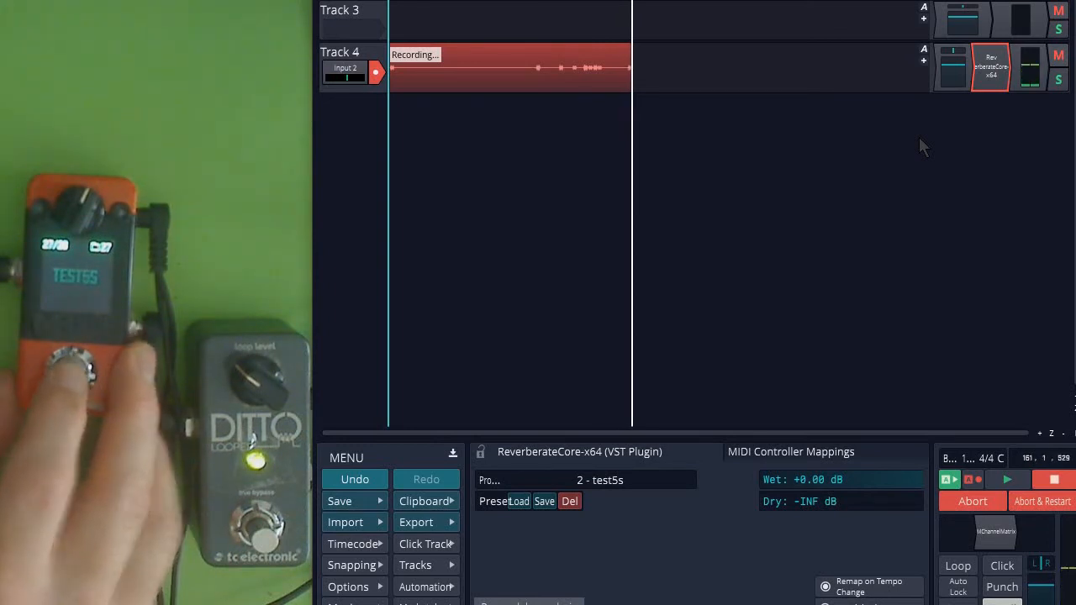
pyautogui.click(990, 67)
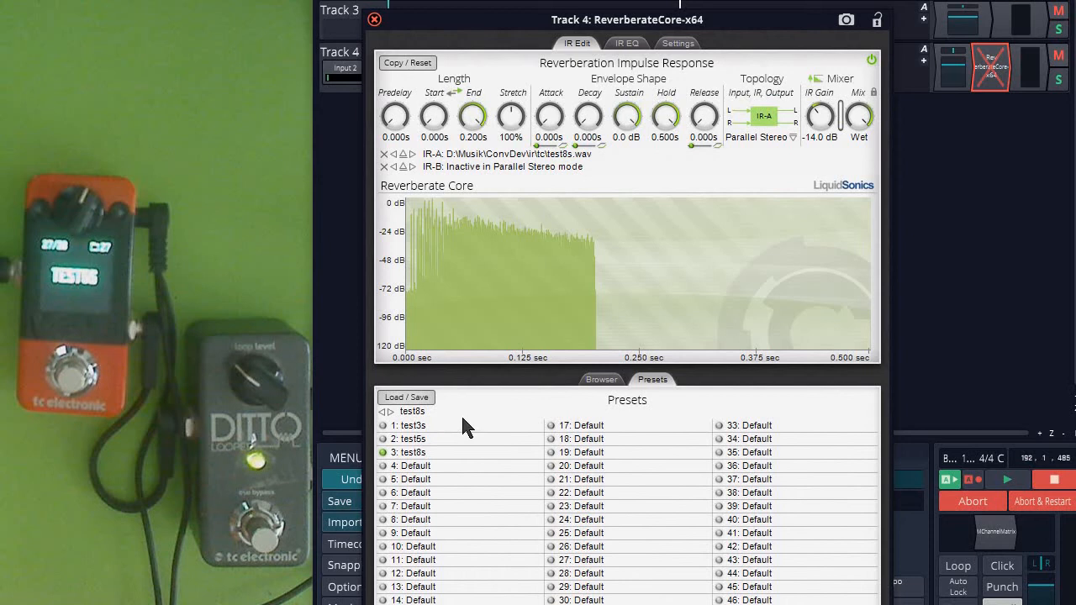
pyautogui.moveTo(405, 246)
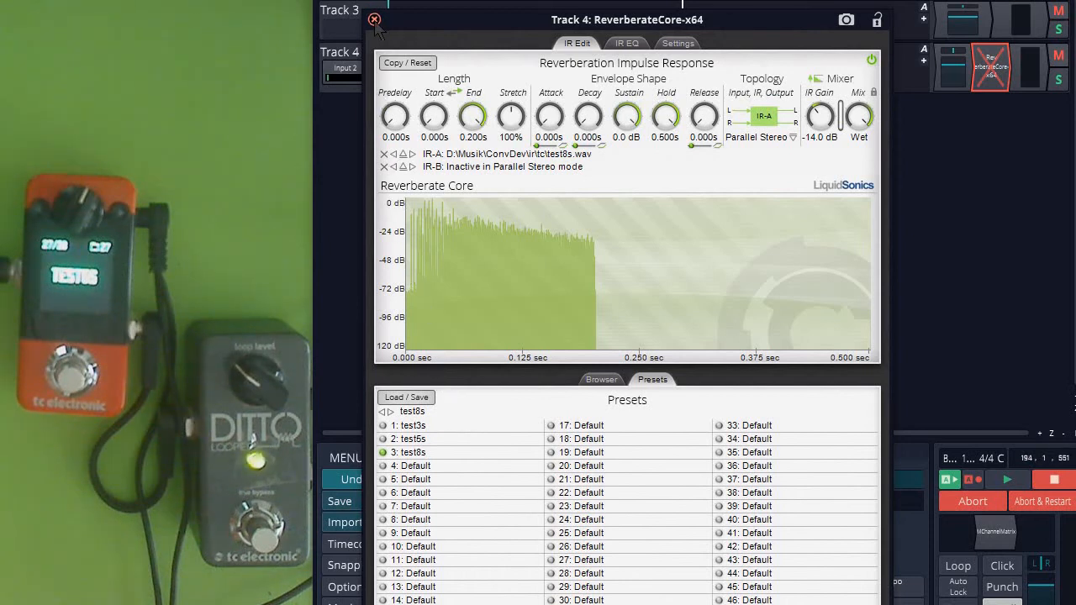
# Close the ReverberateCore editor with test8s active while Track 4 keeps recording
pyautogui.click(374, 19)
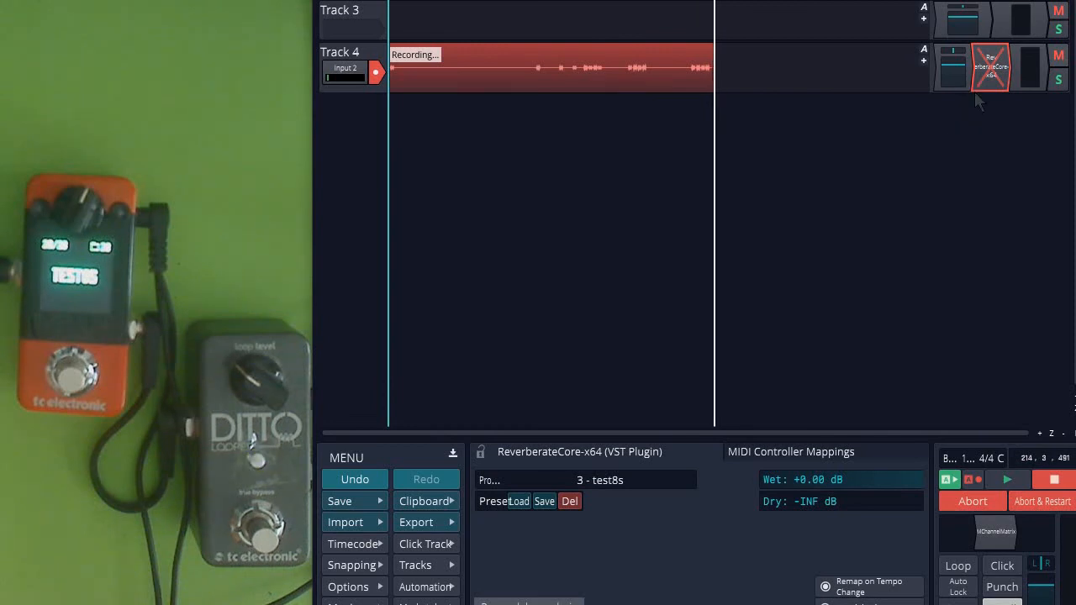
pyautogui.moveTo(946, 164)
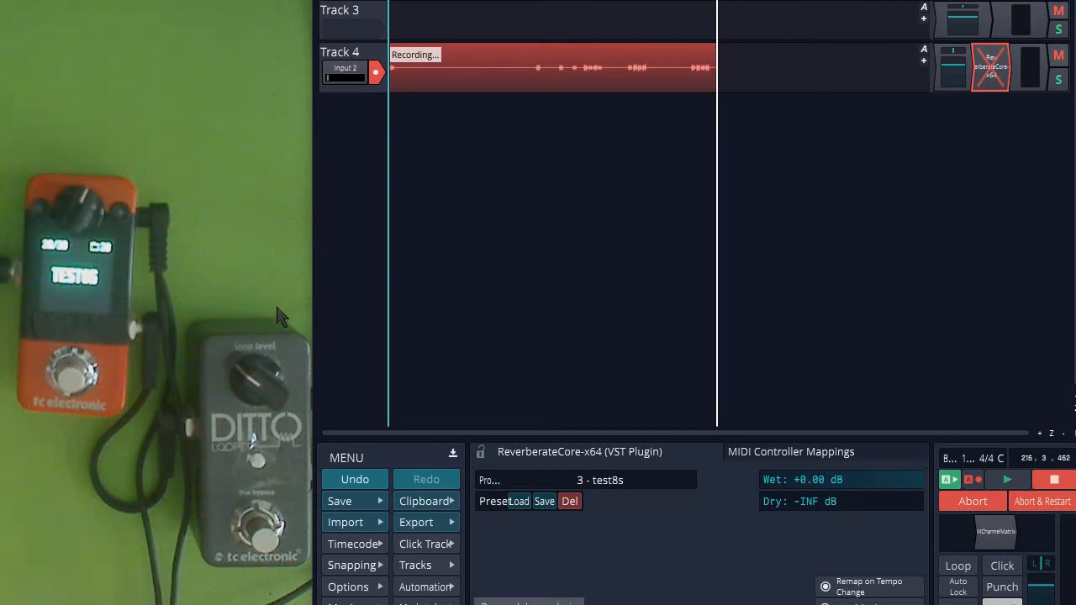
pyautogui.moveTo(829, 174)
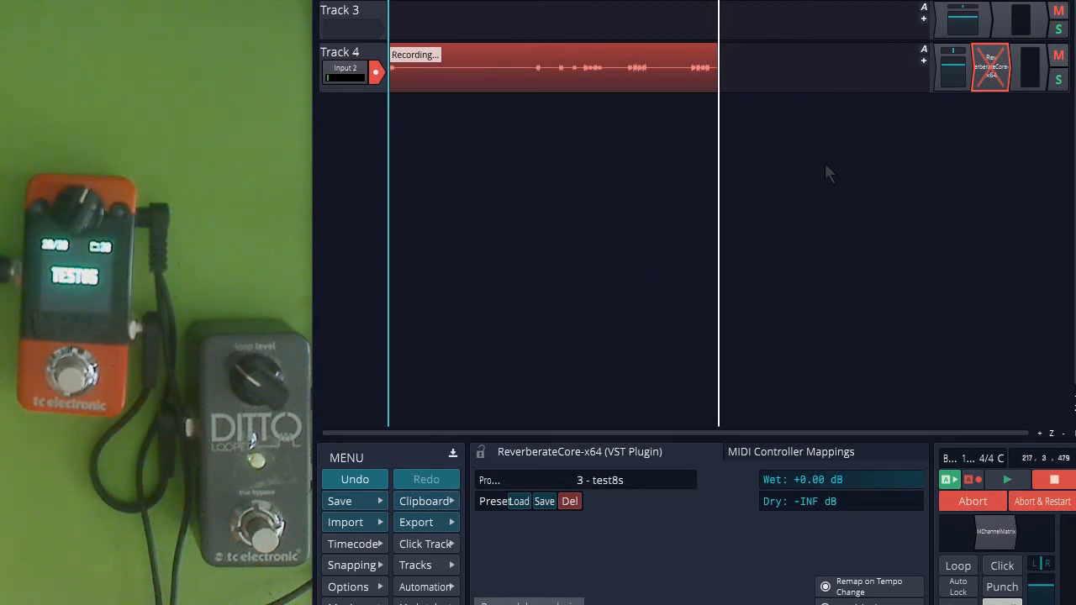
pyautogui.moveTo(864, 159)
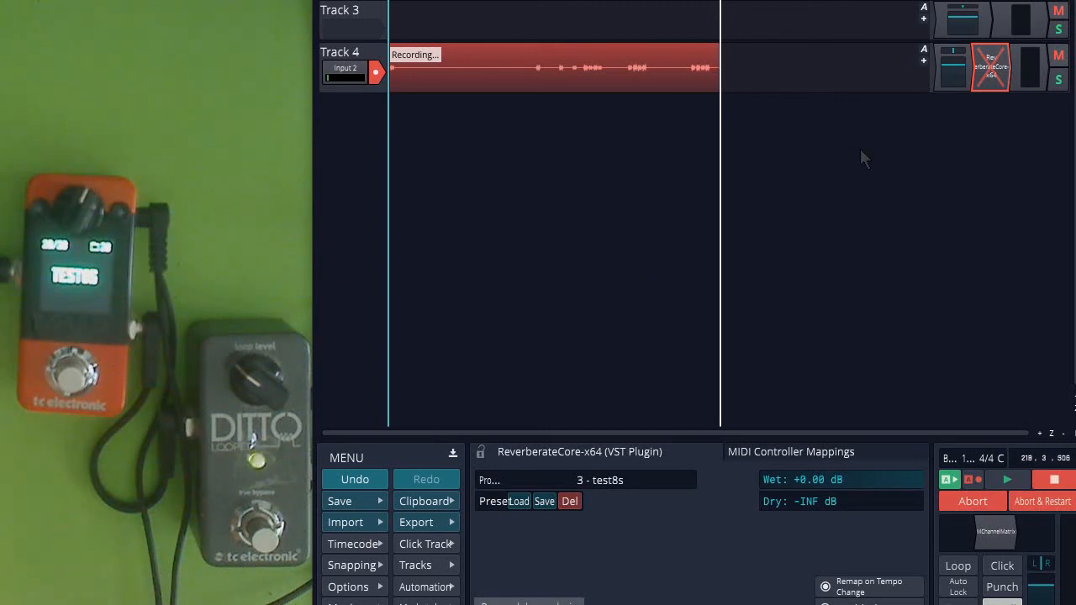
pyautogui.moveTo(878, 166)
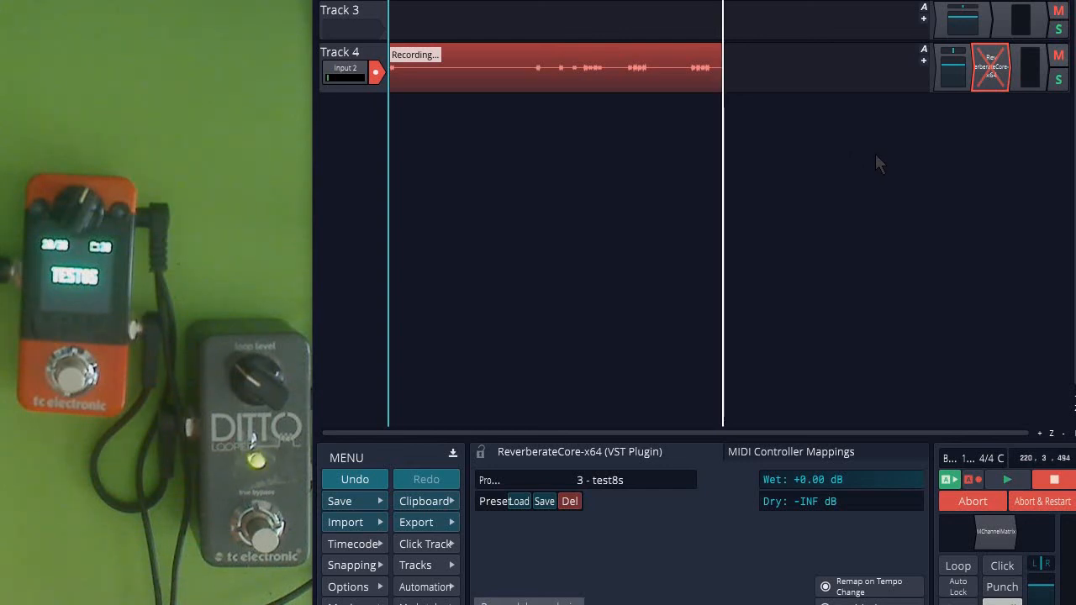
pyautogui.moveTo(891, 166)
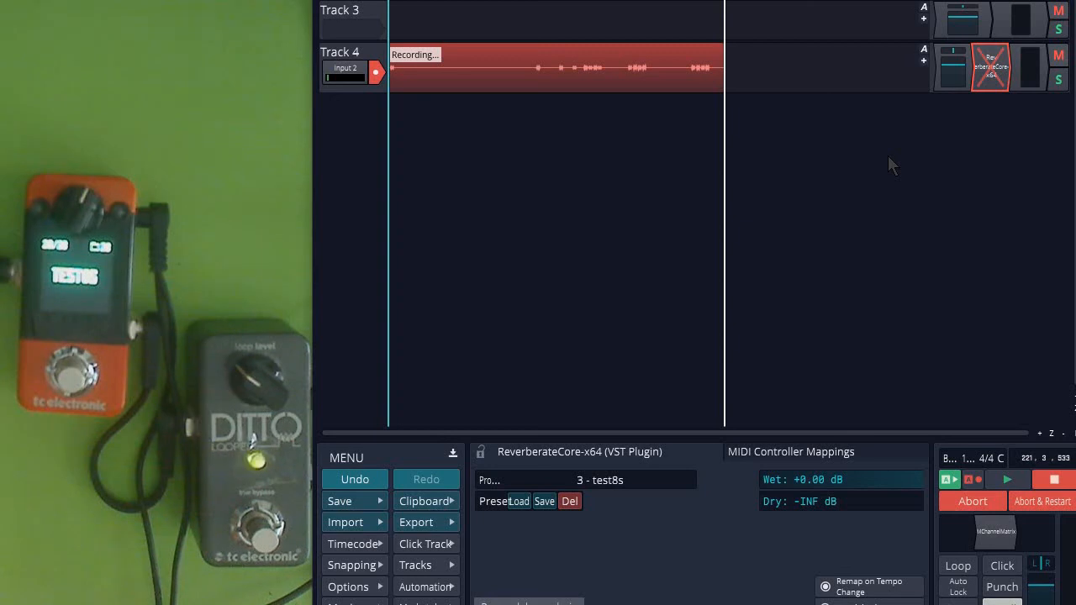